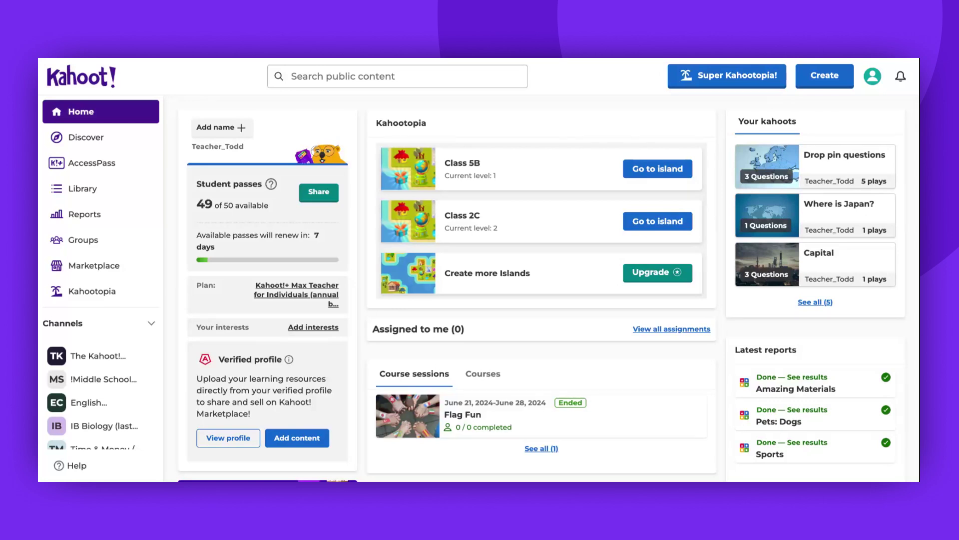
pyautogui.moveTo(402, 142)
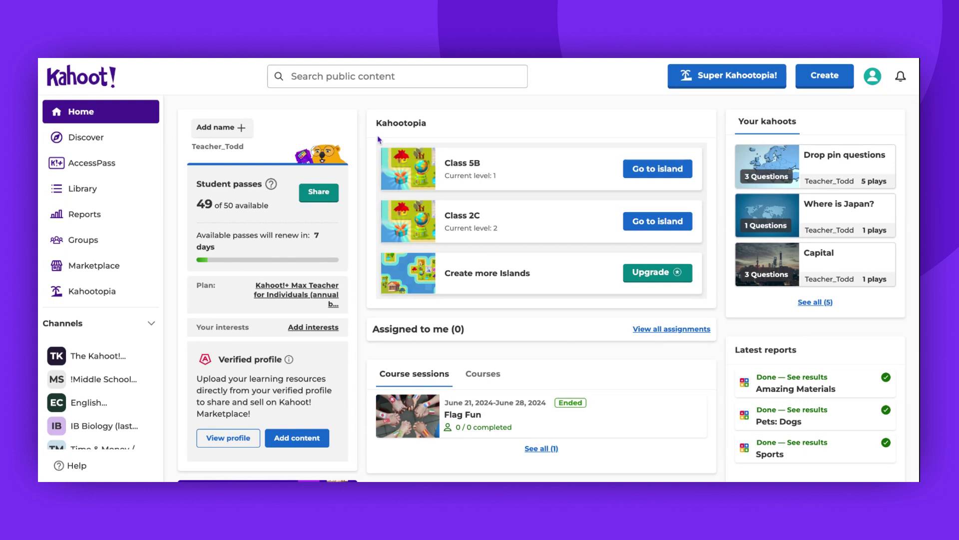
pyautogui.moveTo(379, 141)
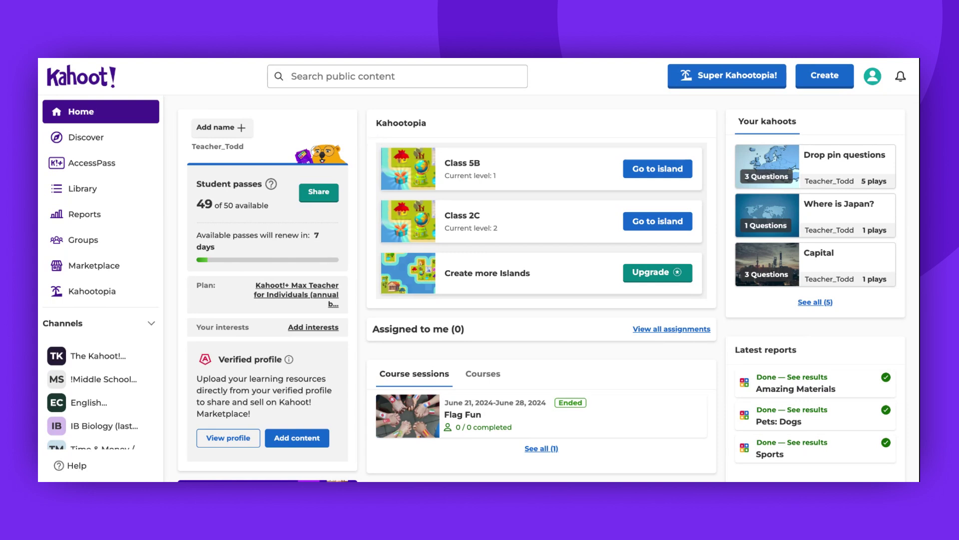
pyautogui.moveTo(92, 291)
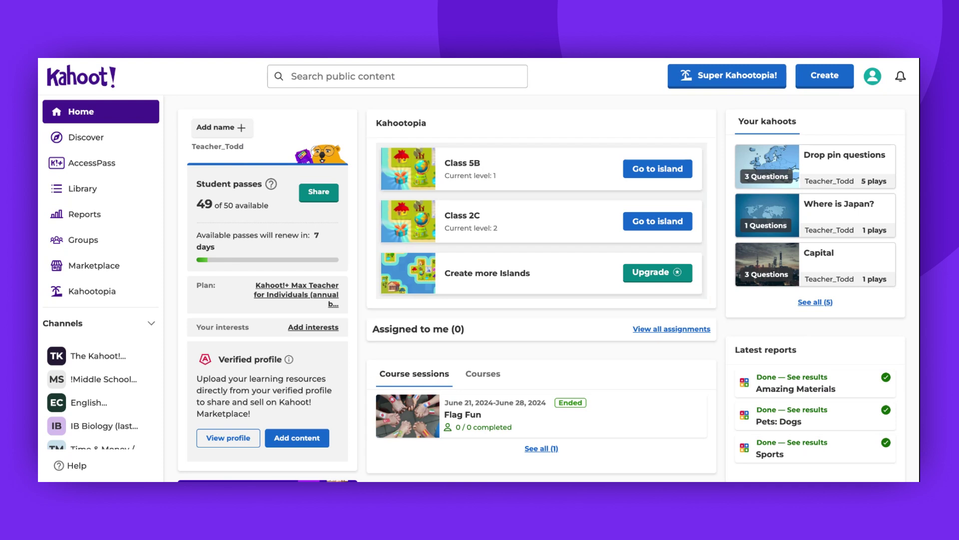
pyautogui.moveTo(610, 181)
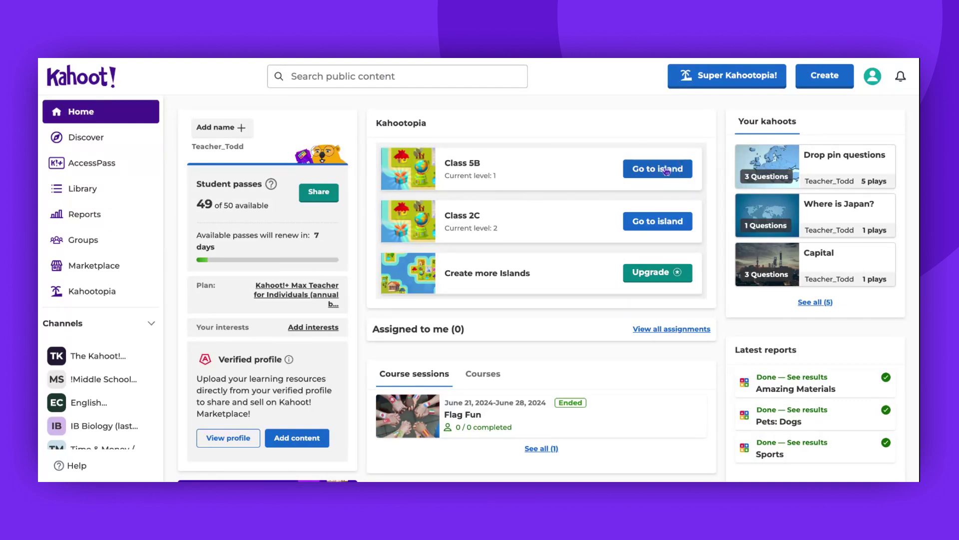
# Step: Go to Class 5B's Kahootopia island and start a new game to choose a kahoot
pyautogui.click(657, 168)
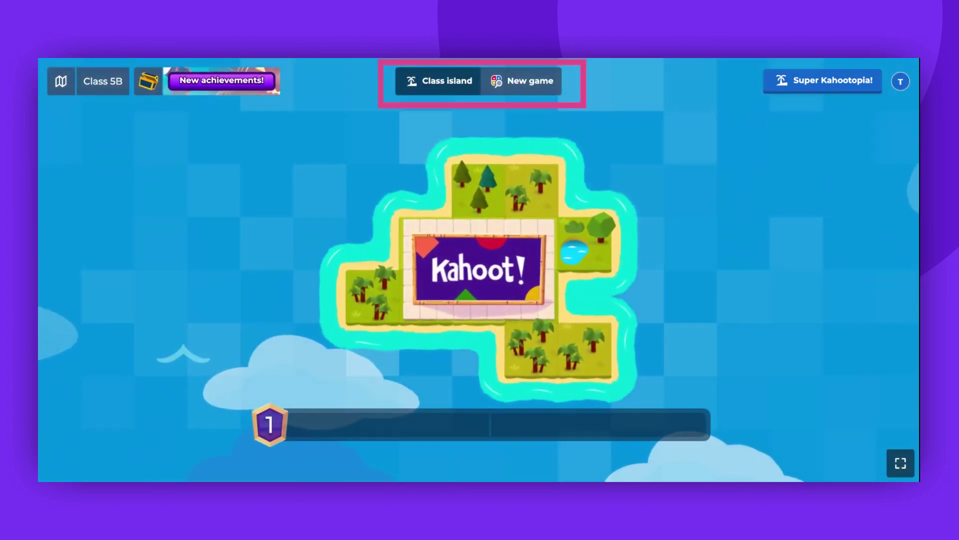
pyautogui.click(529, 80)
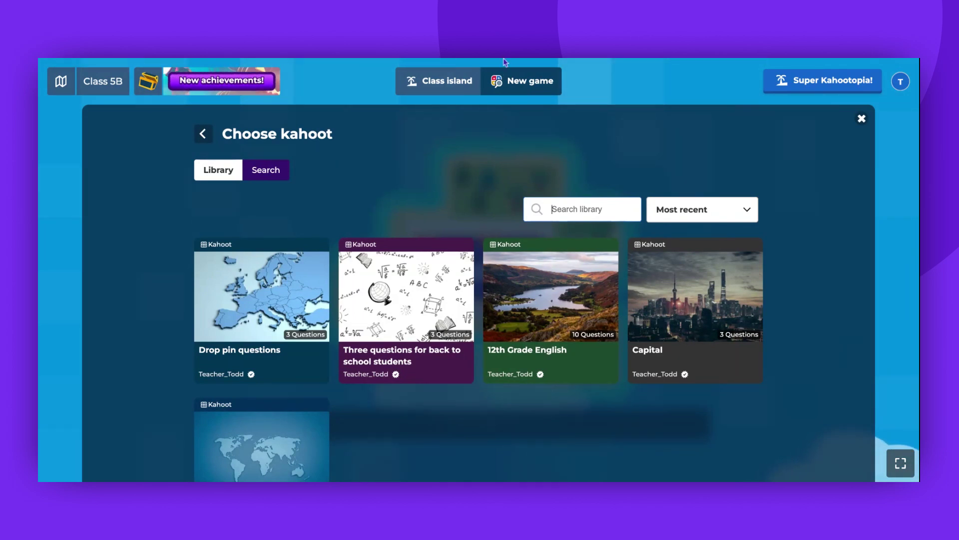
pyautogui.click(266, 170)
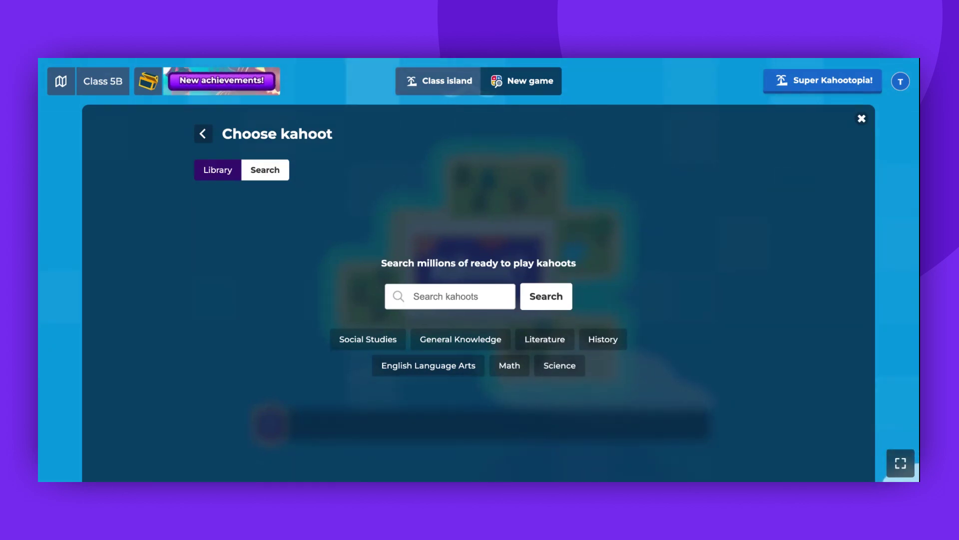
pyautogui.click(217, 170)
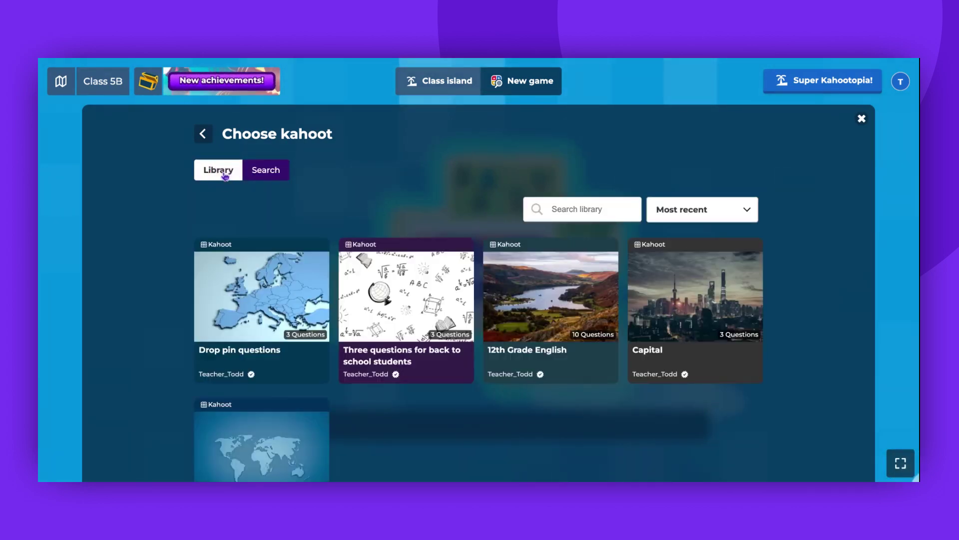
# Step: Start 'Three questions for back to school students' in Cosmic Conquest mode, reaching the join lobby
pyautogui.click(405, 312)
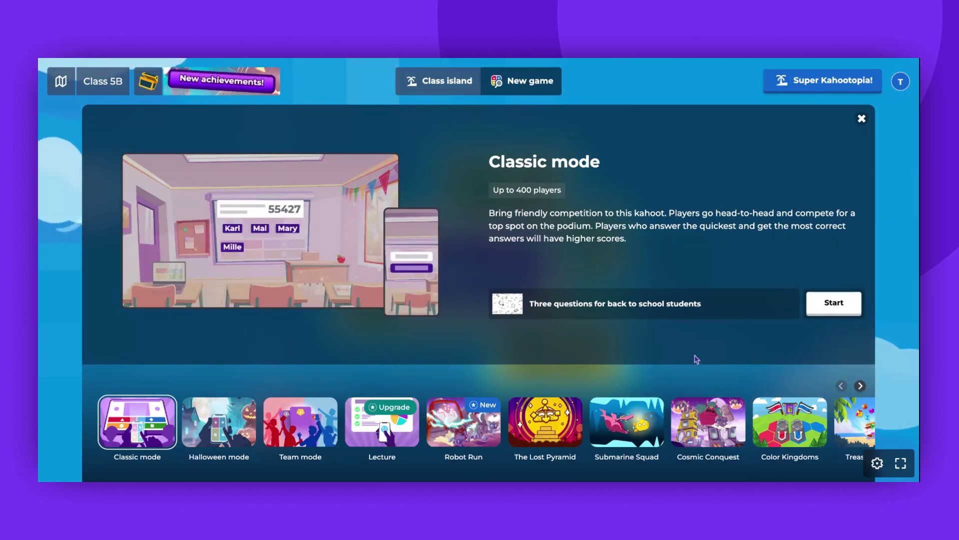
pyautogui.click(707, 421)
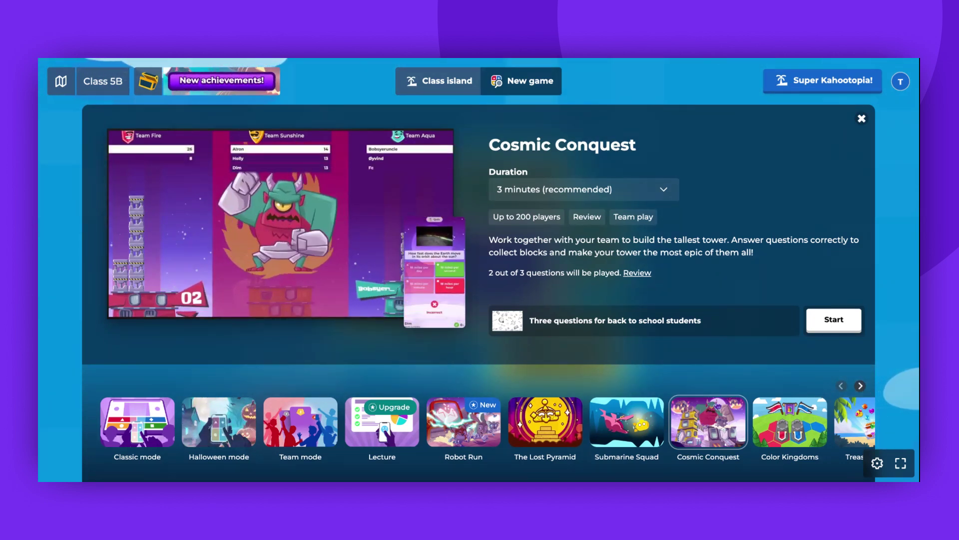
pyautogui.click(833, 320)
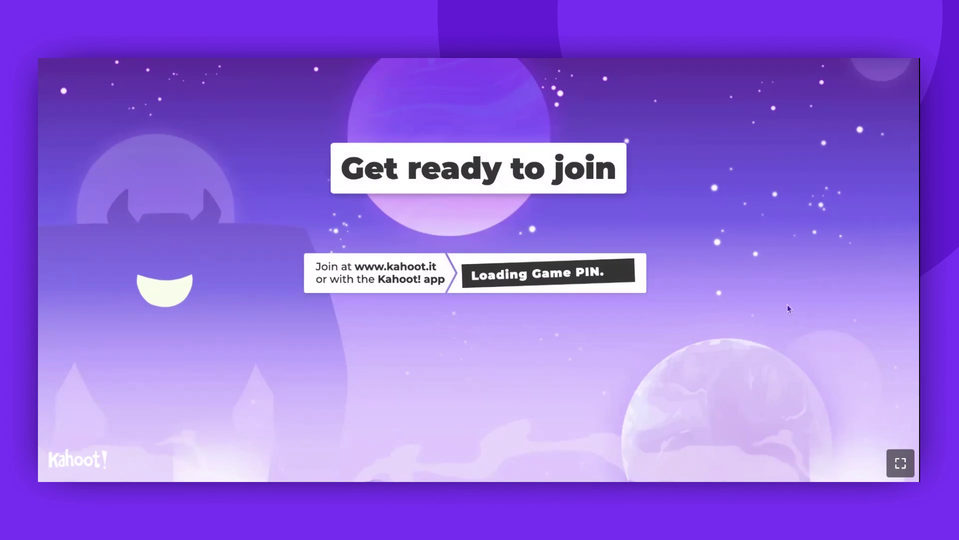
pyautogui.moveTo(672, 62)
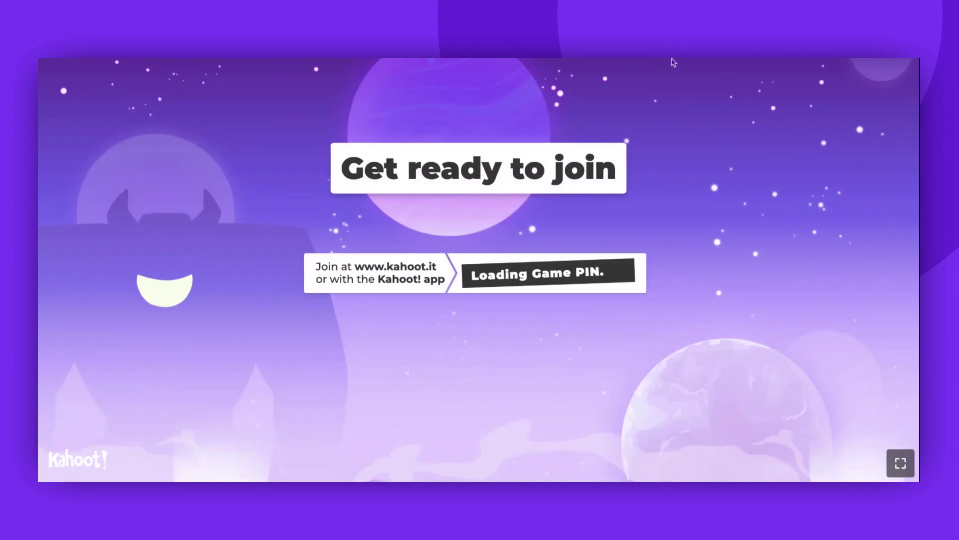